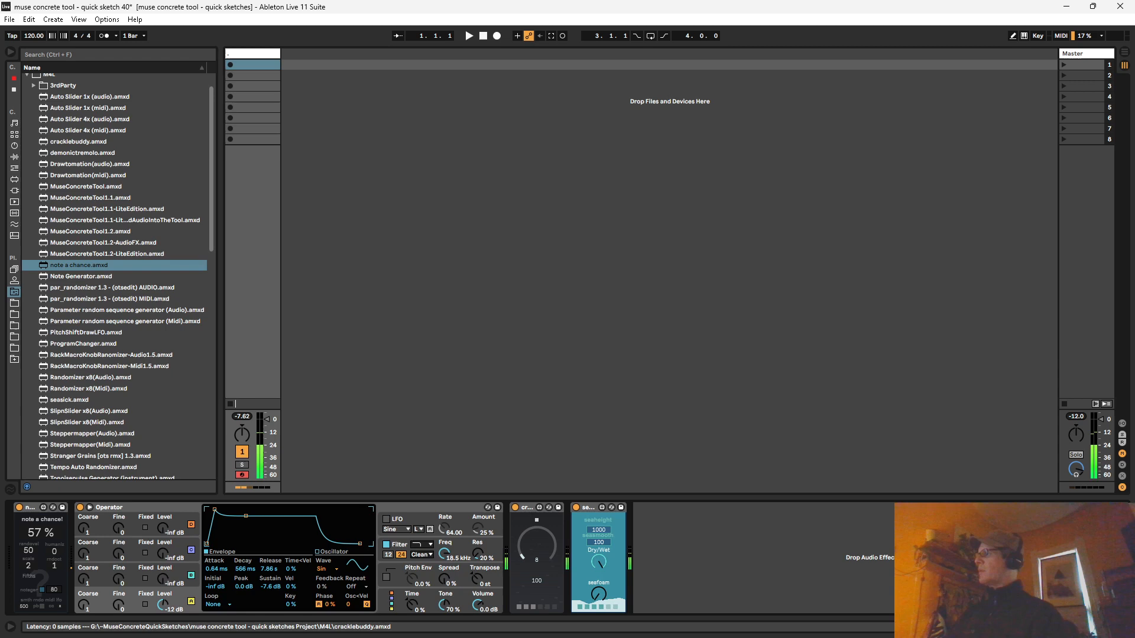
Turn up the cracklebuddy device's main amount knob
{"action": "left_click_drag", "start_coordinate": [535, 556], "coordinate": [539, 536]}
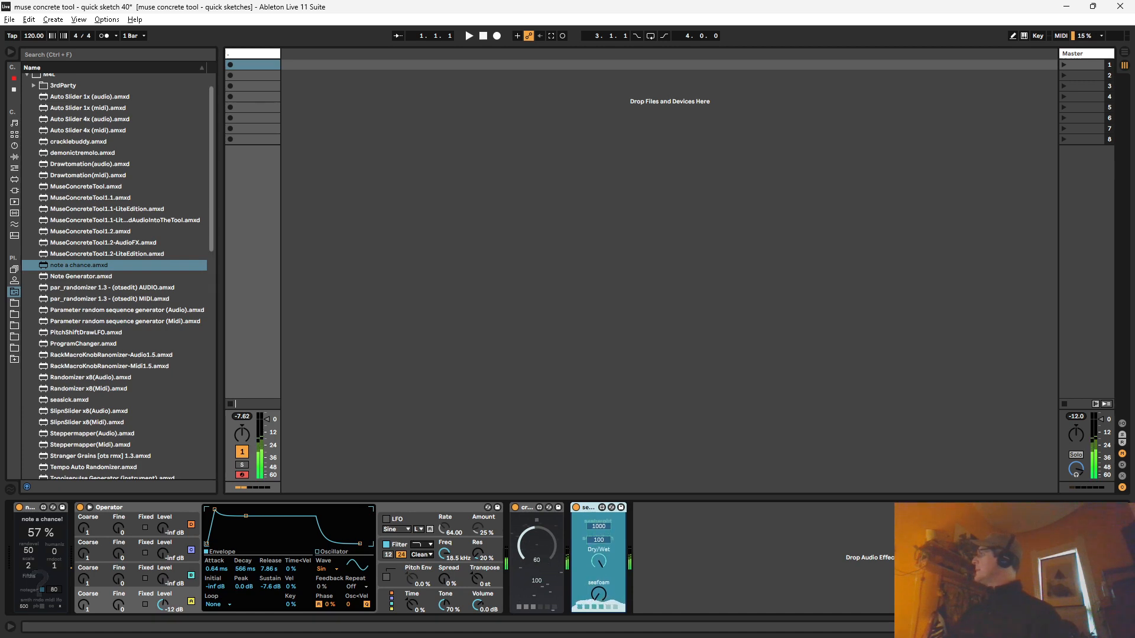
Scroll the M4L browser folder toward demonictremolo.amxd
{"action": "scroll", "scroll_direction": "down", "scroll_amount": 3}
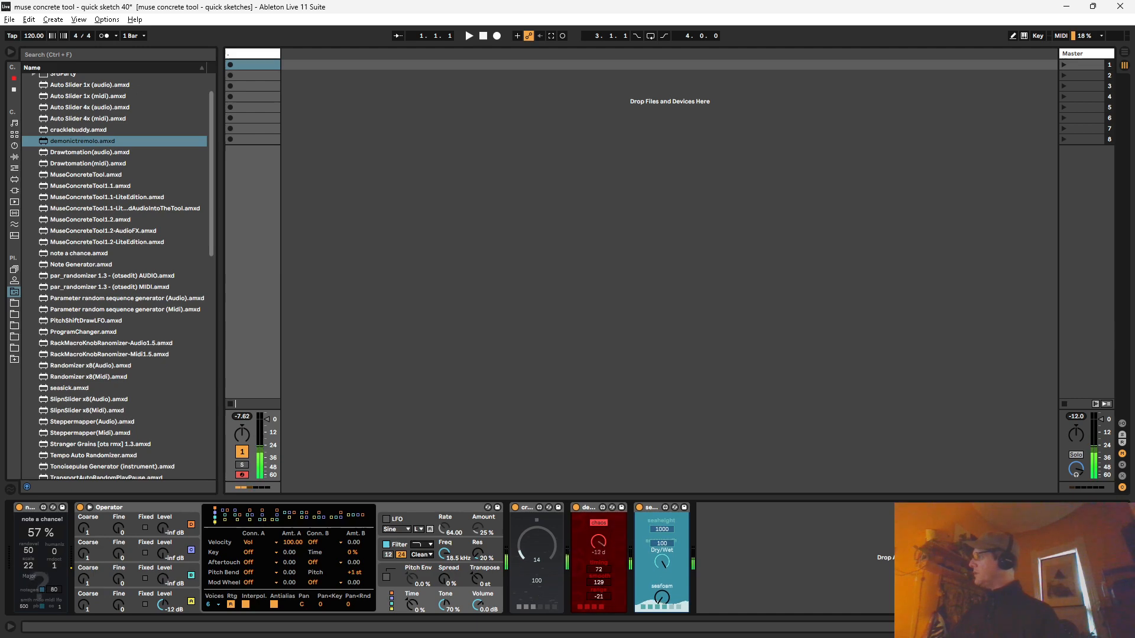
Show Operator's modulation destination list, considering filter frequency as a target
{"action": "left_click", "coordinate": [268, 542]}
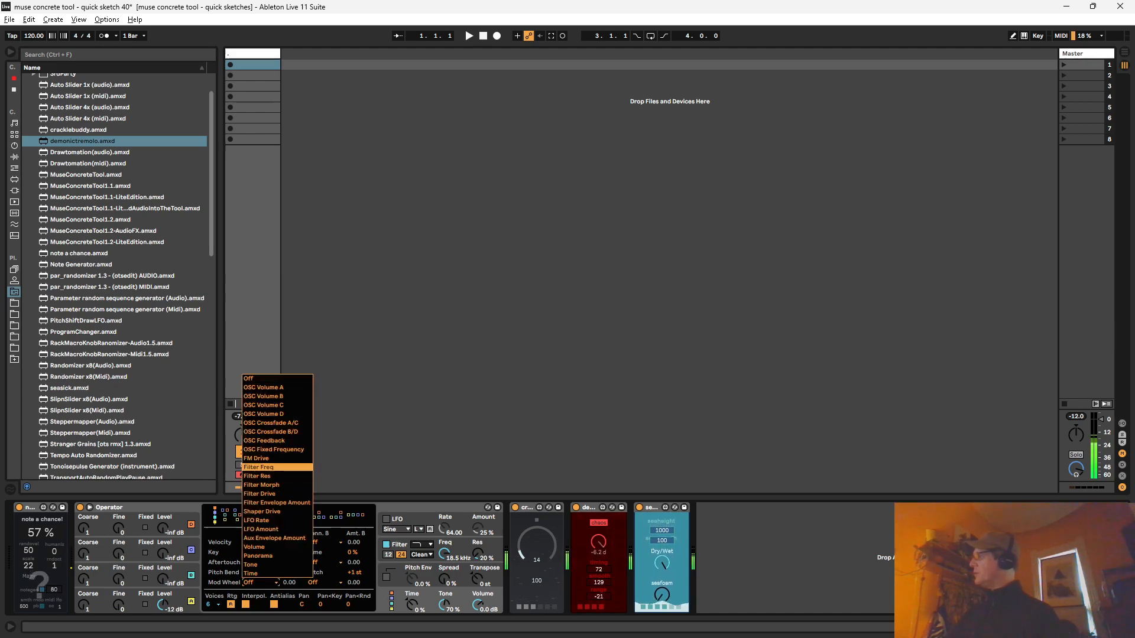
{"action": "mouse_move", "coordinate": [272, 423]}
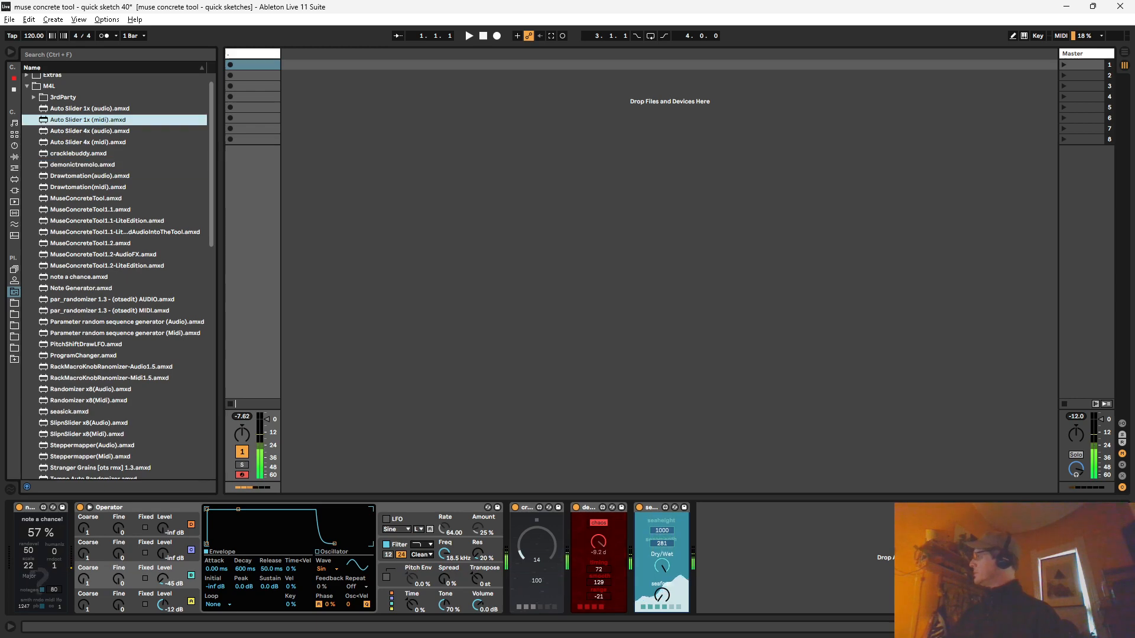
{"action": "double_click", "coordinate": [89, 120]}
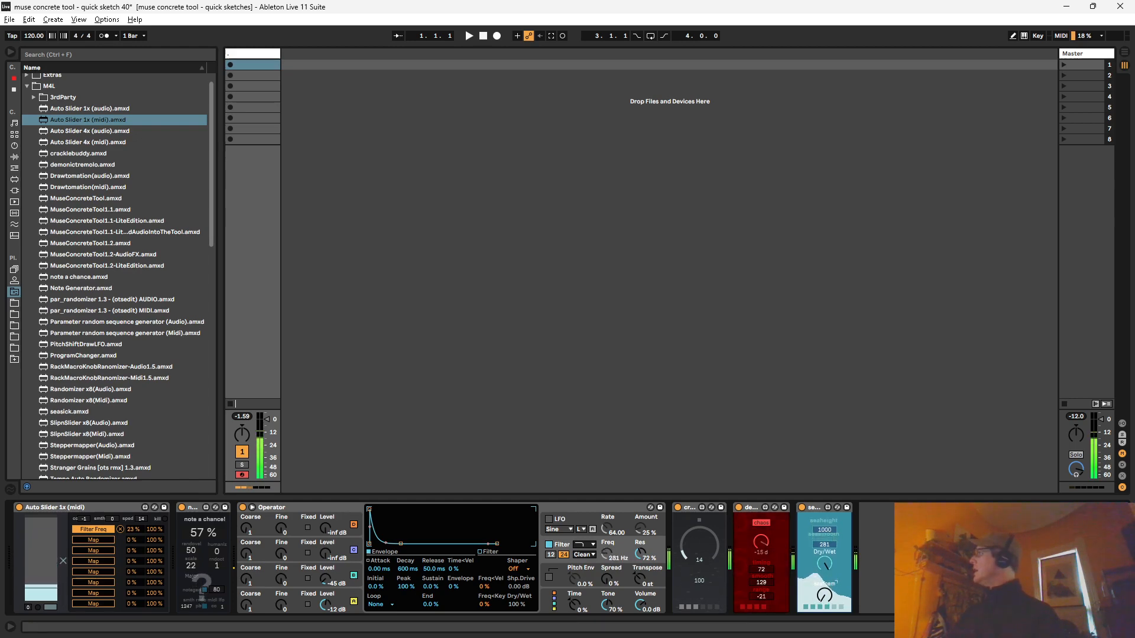
Load Drawtomation(midi).amxd from the M4L folder onto the Operator track
{"action": "left_click", "coordinate": [90, 186]}
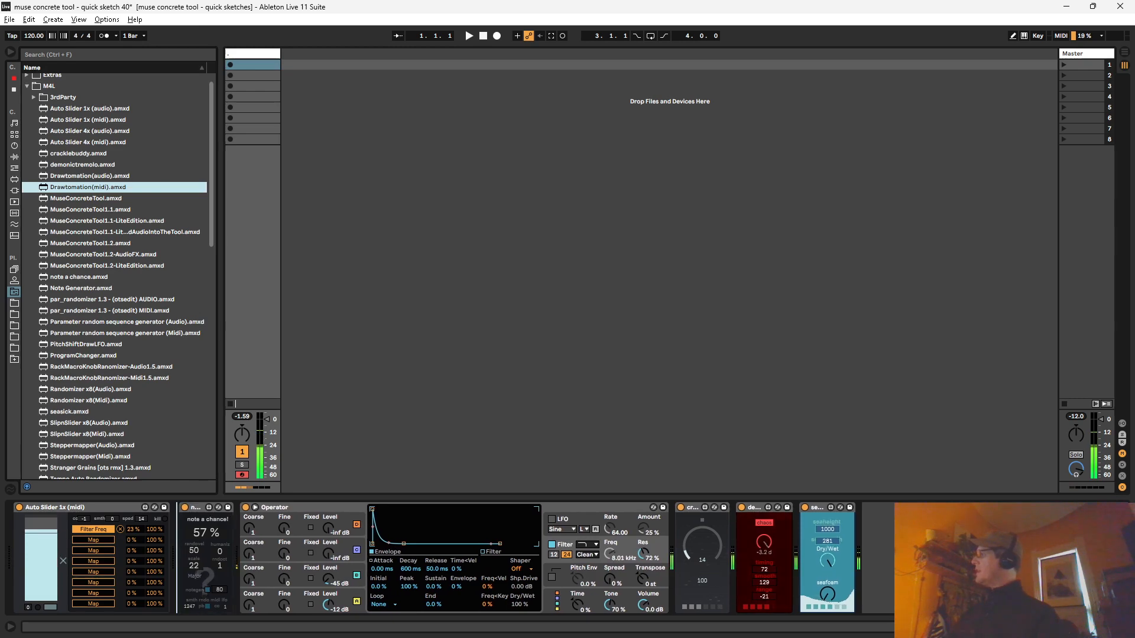
{"action": "double_click", "coordinate": [88, 187]}
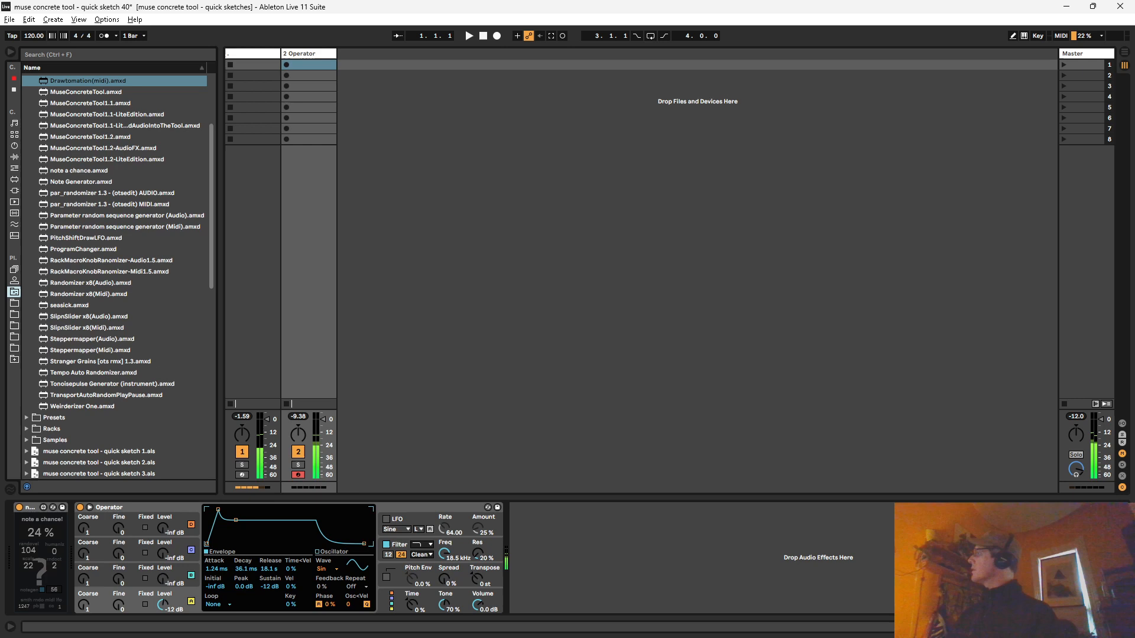
Pick cracklebuddy.amxd in the M4L folder for the new third audio track
{"action": "left_click", "coordinate": [70, 304]}
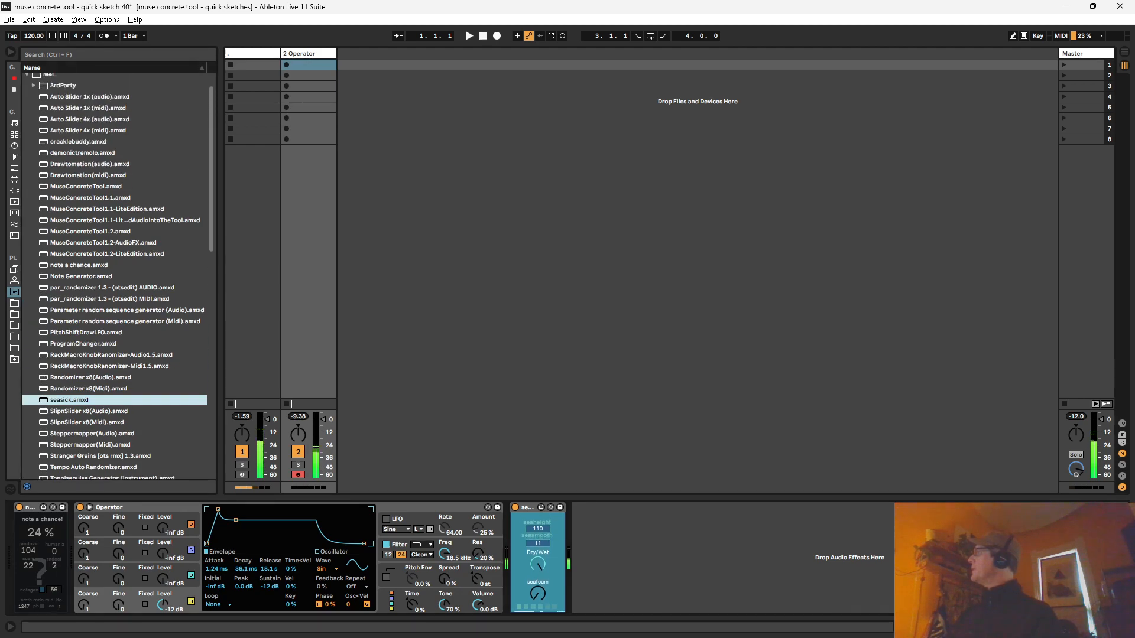
{"action": "left_click", "coordinate": [79, 140]}
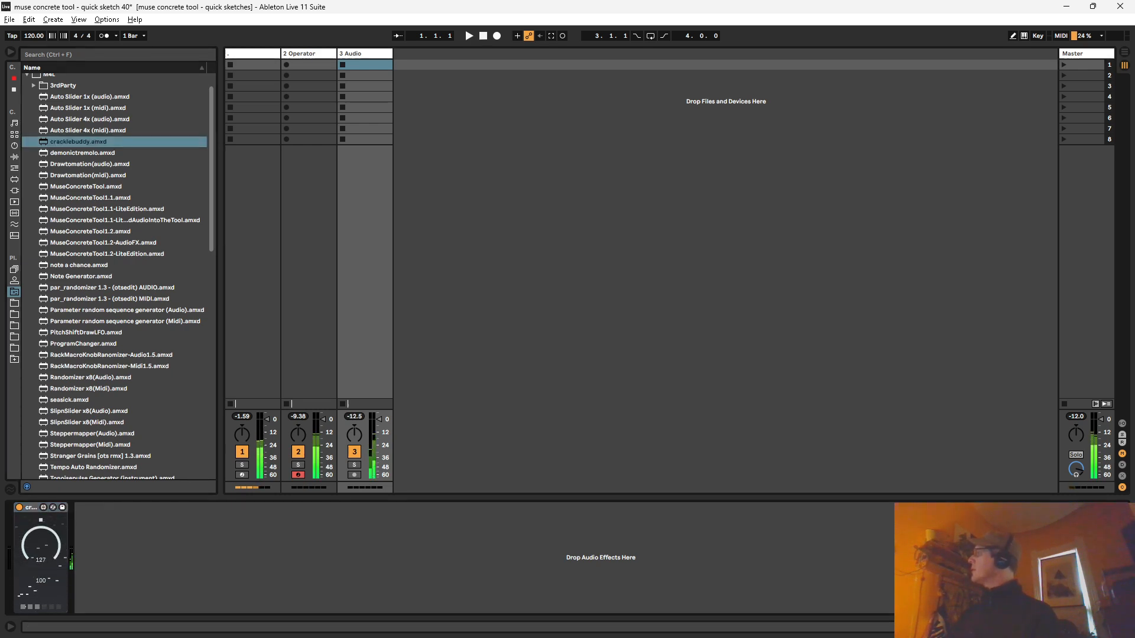
Choose the next device in the browser and show the second Operator track's devices
{"action": "left_click", "coordinate": [86, 333]}
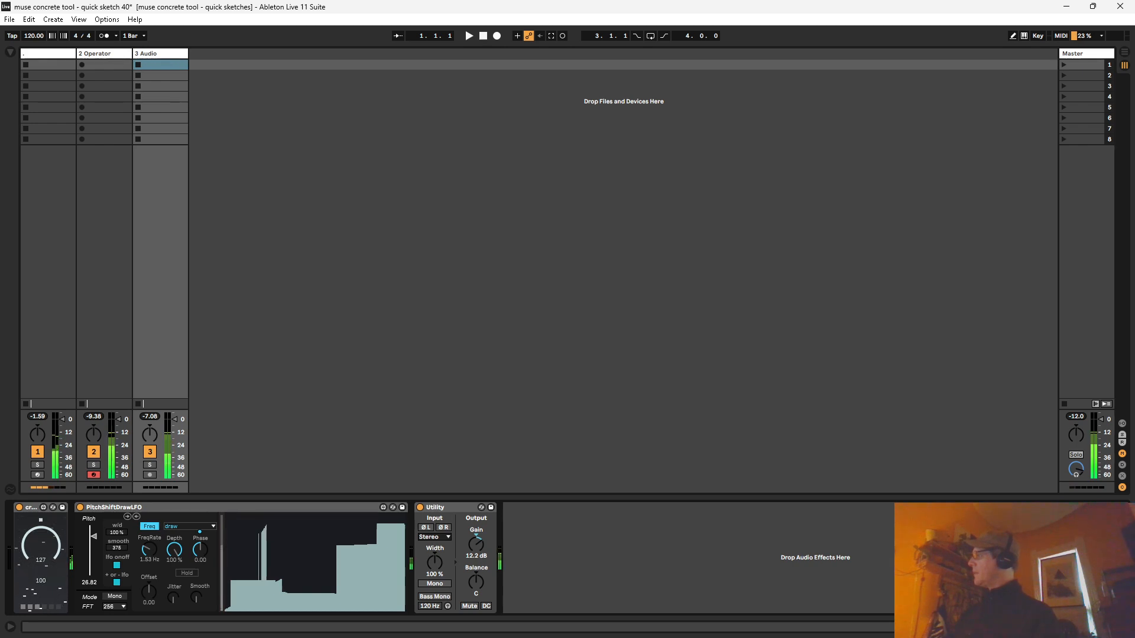
{"action": "left_click", "coordinate": [93, 53]}
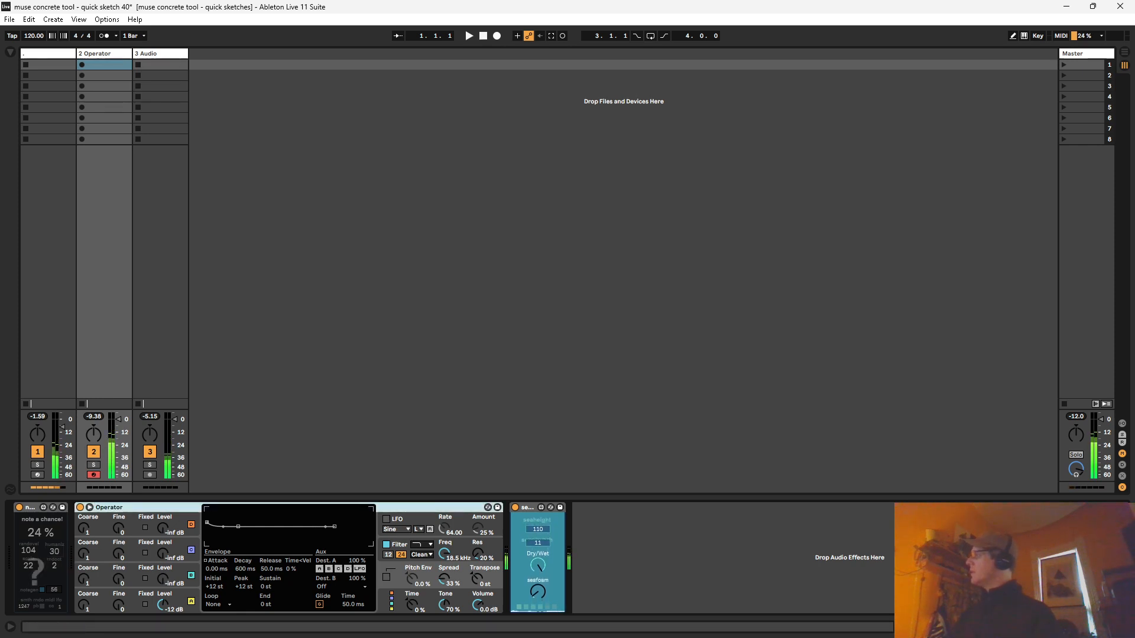
Bring back the Max for Live device list to fetch demonictremolo.amxd
{"action": "left_click", "coordinate": [12, 247]}
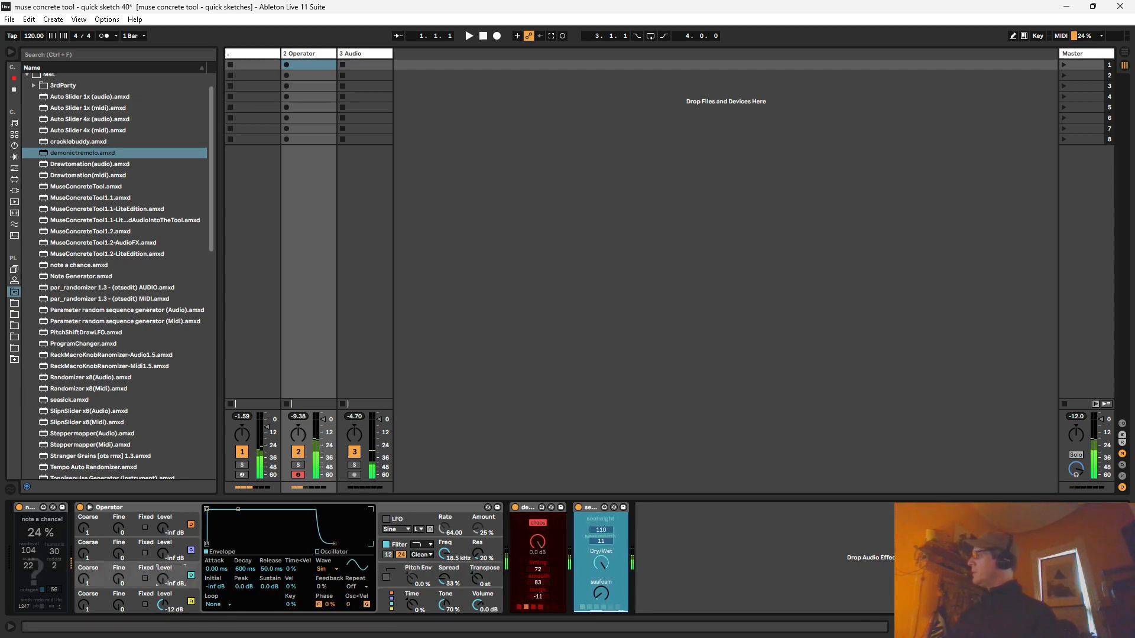
Set Operator's oscillator Wave to Noise, then locate Drawtomation(midi).amxd in the browser
{"action": "left_click", "coordinate": [326, 568]}
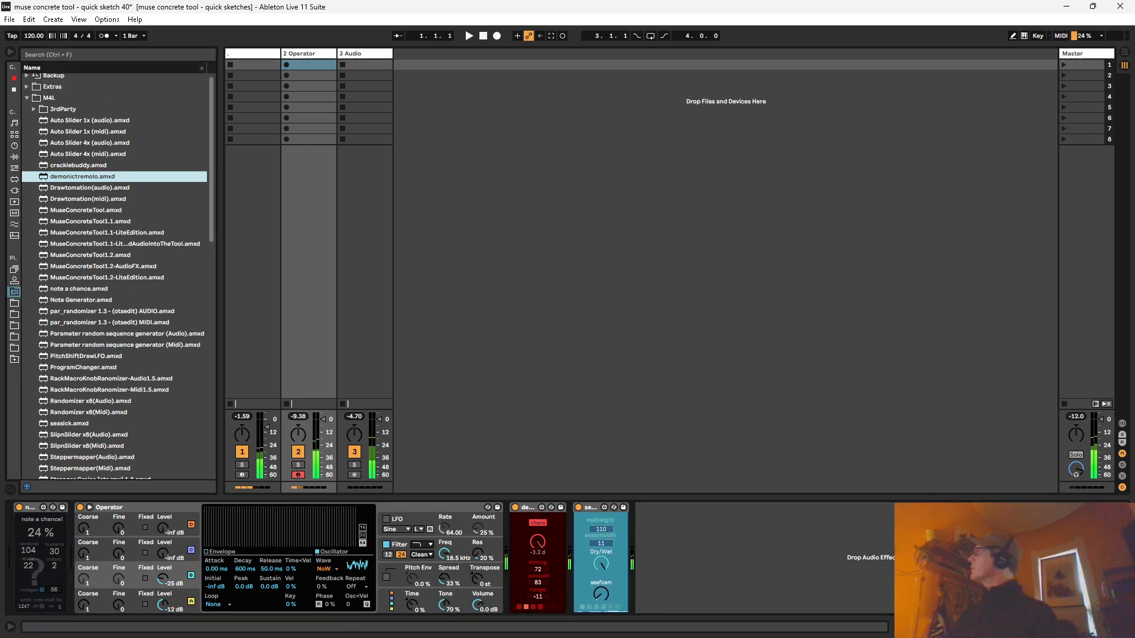
{"action": "scroll", "scroll_direction": "down", "scroll_amount": 3}
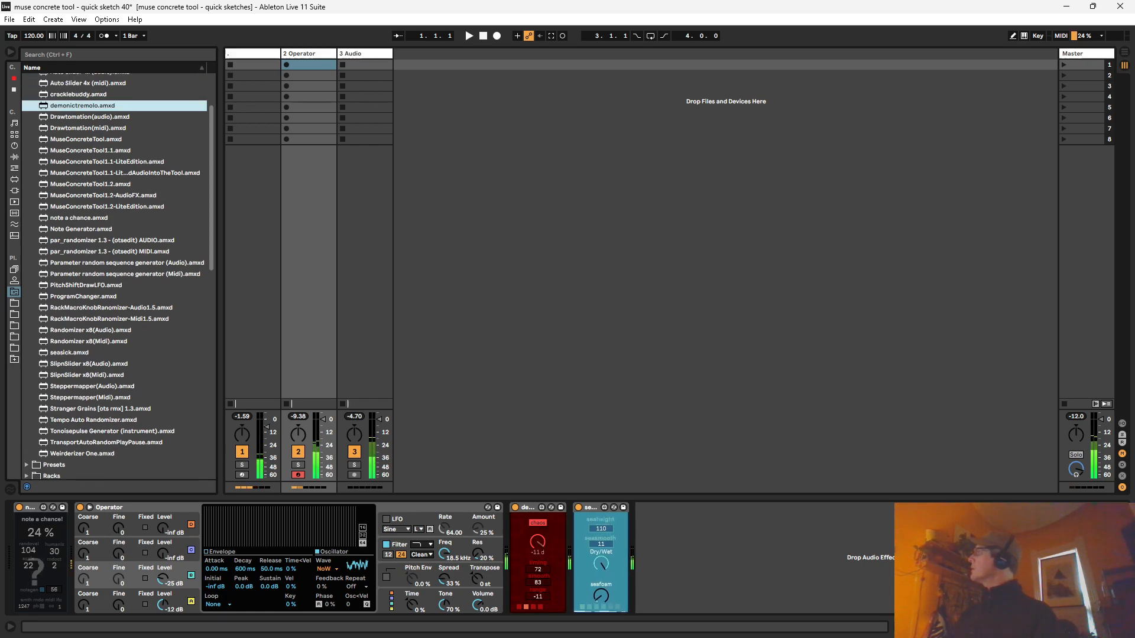
{"action": "left_click", "coordinate": [90, 127]}
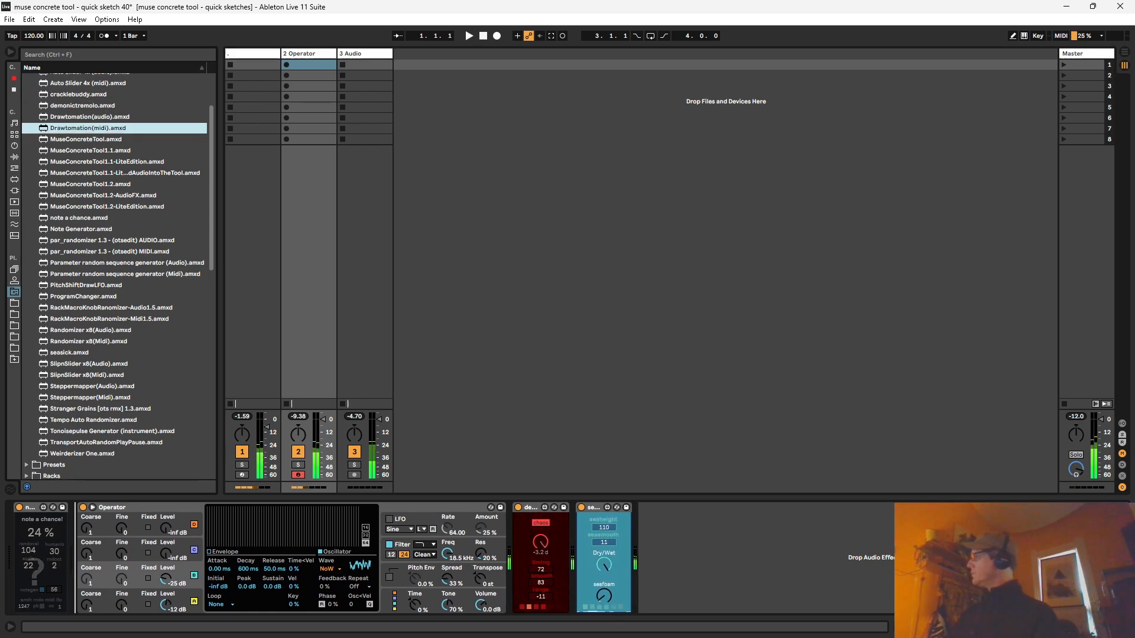